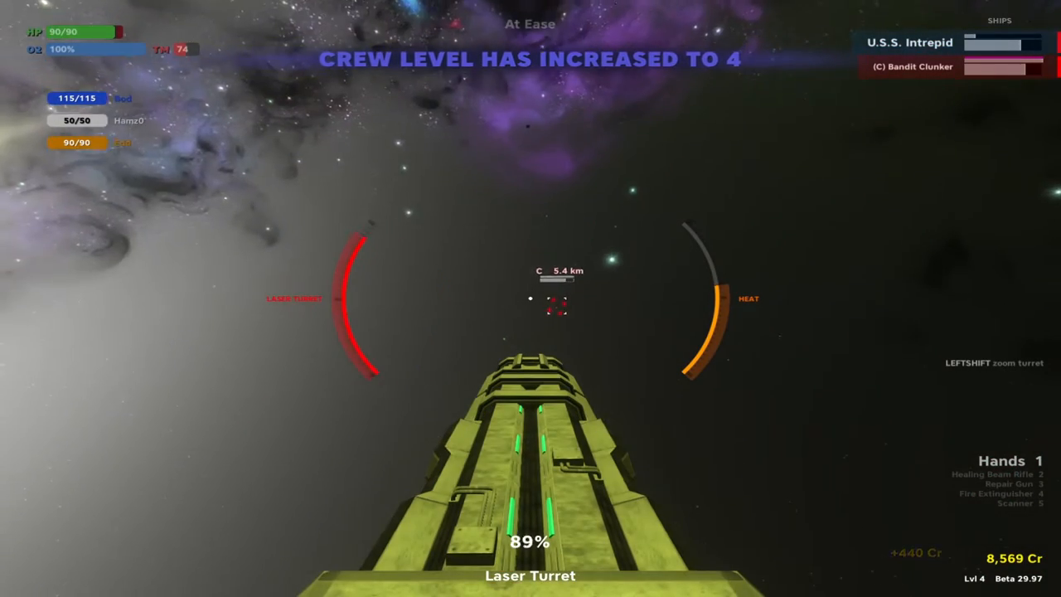
click(553, 311)
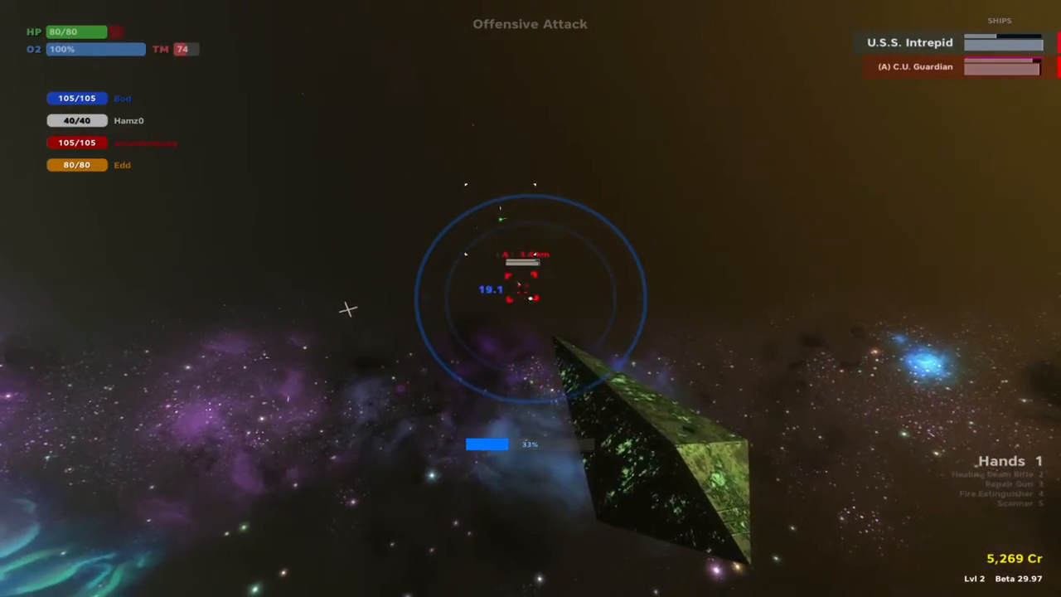
click(526, 286)
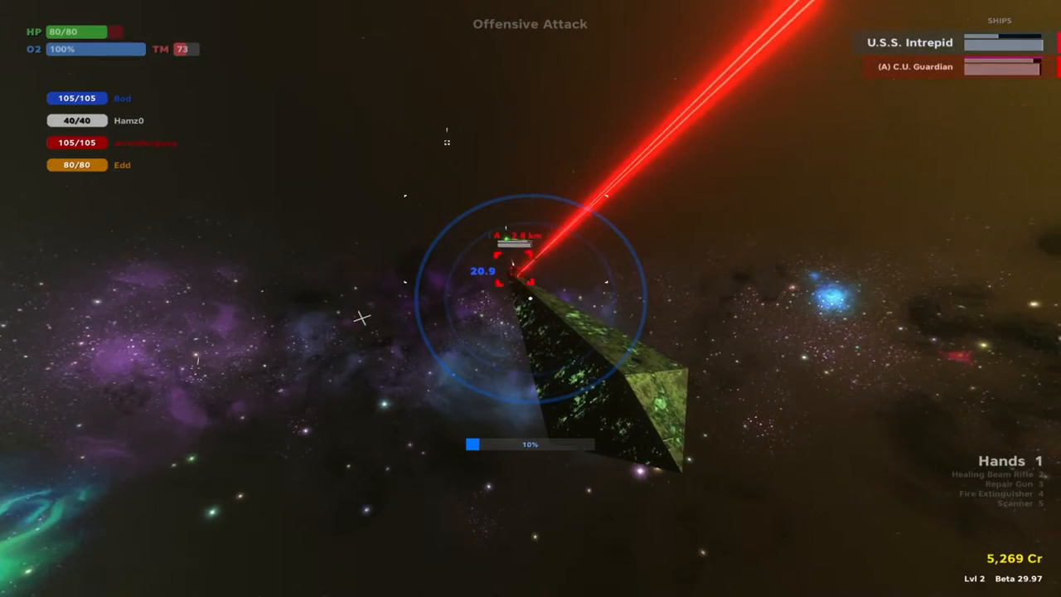